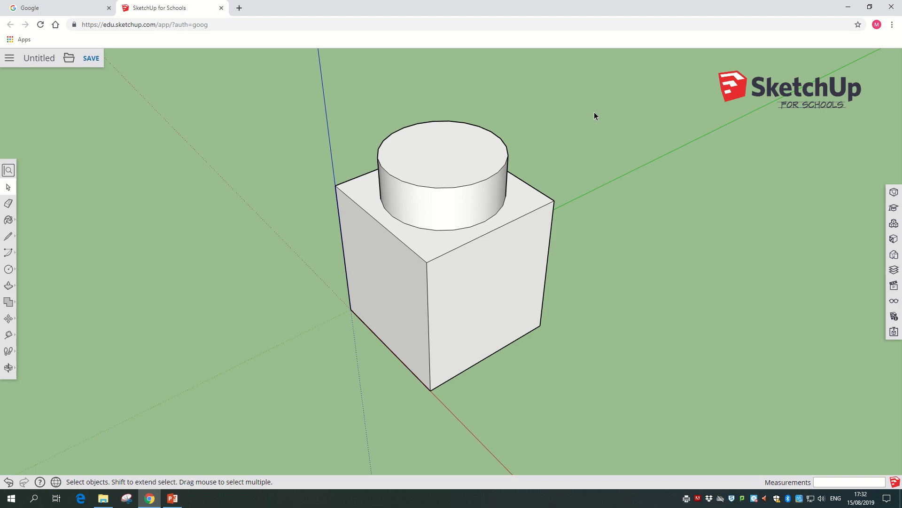
pyautogui.moveTo(398, 210)
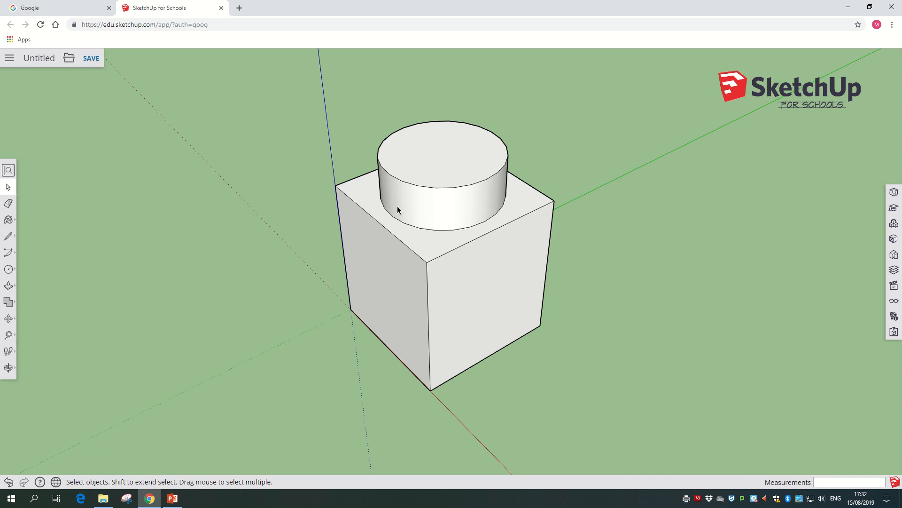
# Orbit around and beneath the Lego brick until its flat underside faces the viewer
pyautogui.moveTo(397, 209); pyautogui.dragTo(354, 107)
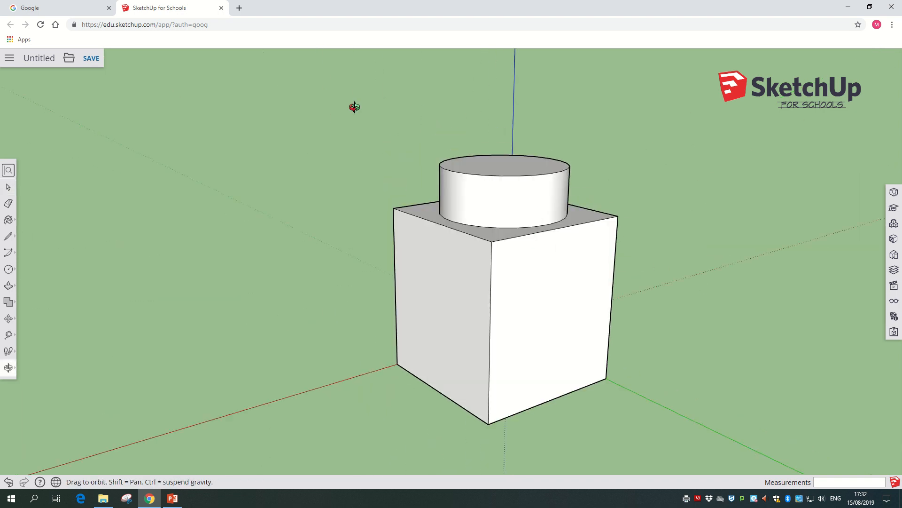
pyautogui.moveTo(355, 107); pyautogui.dragTo(358, 196)
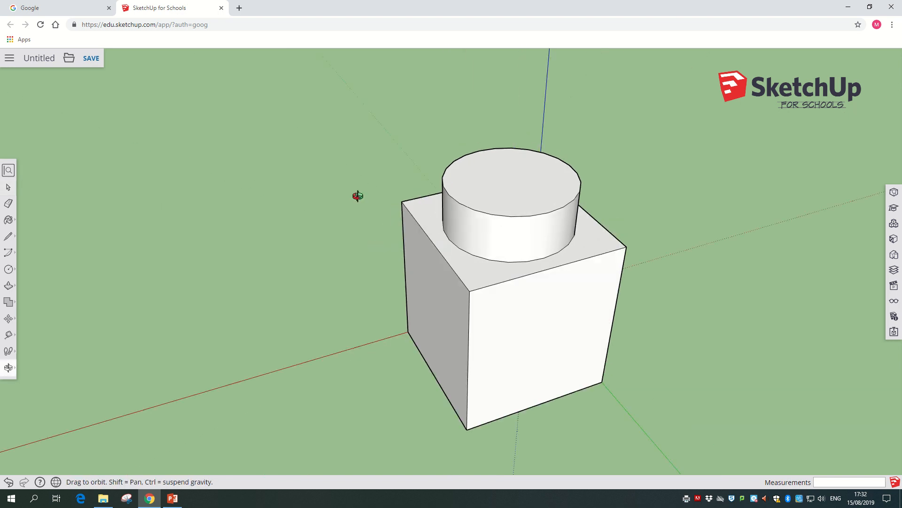
pyautogui.moveTo(357, 197); pyautogui.dragTo(507, 131)
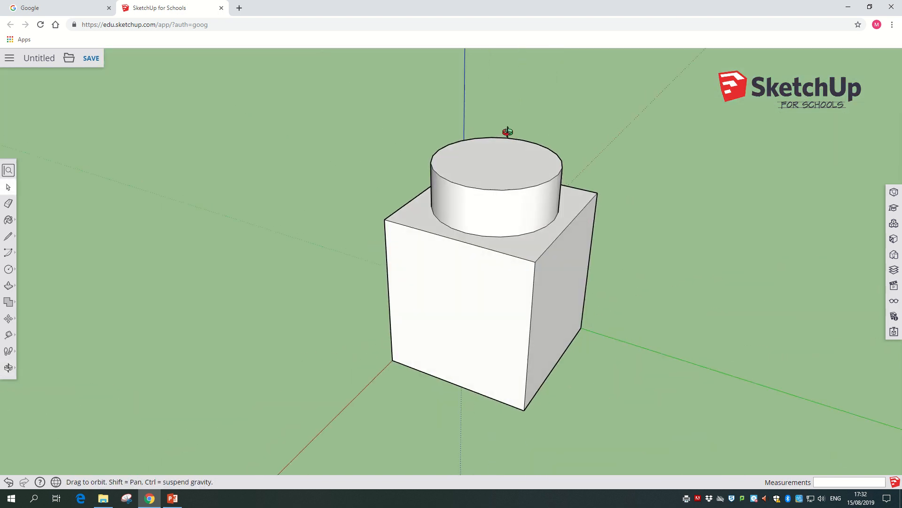
pyautogui.moveTo(507, 132); pyautogui.dragTo(499, 347)
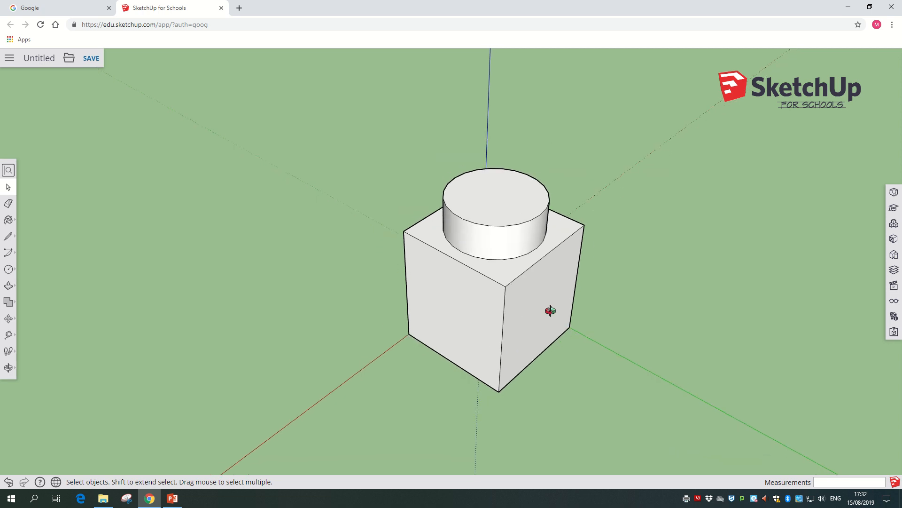
pyautogui.moveTo(550, 311); pyautogui.dragTo(515, 253)
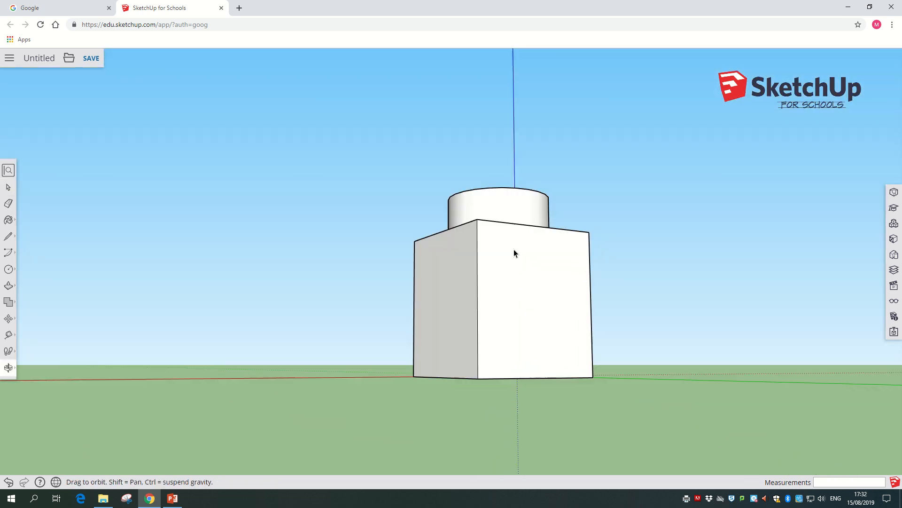
pyautogui.moveTo(515, 253); pyautogui.dragTo(539, 272)
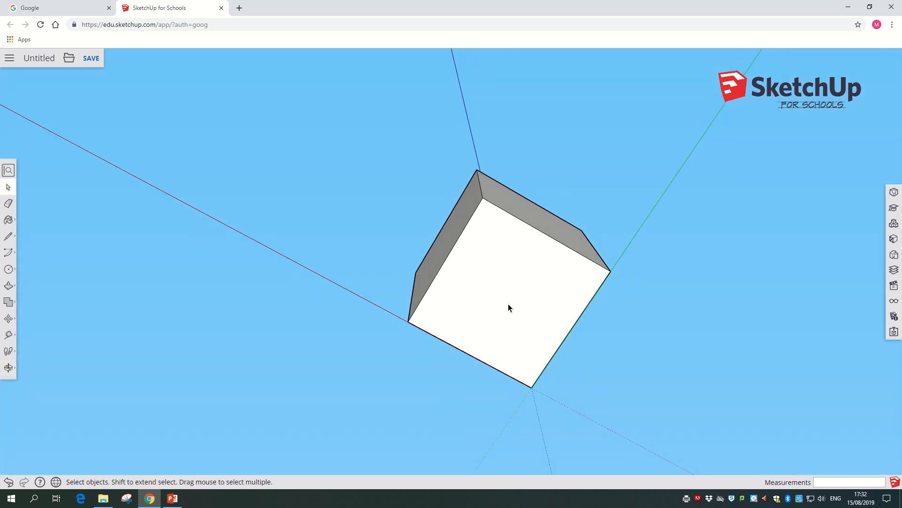
pyautogui.moveTo(528, 282)
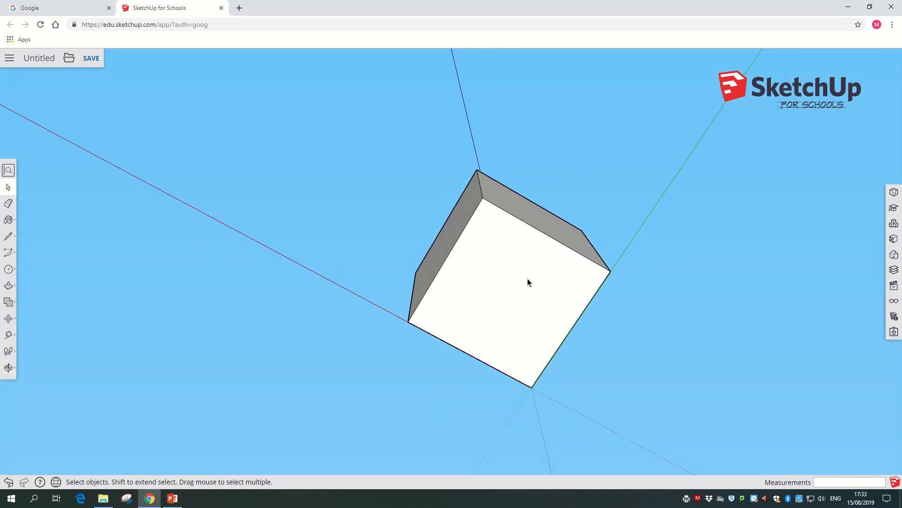
pyautogui.moveTo(515, 247)
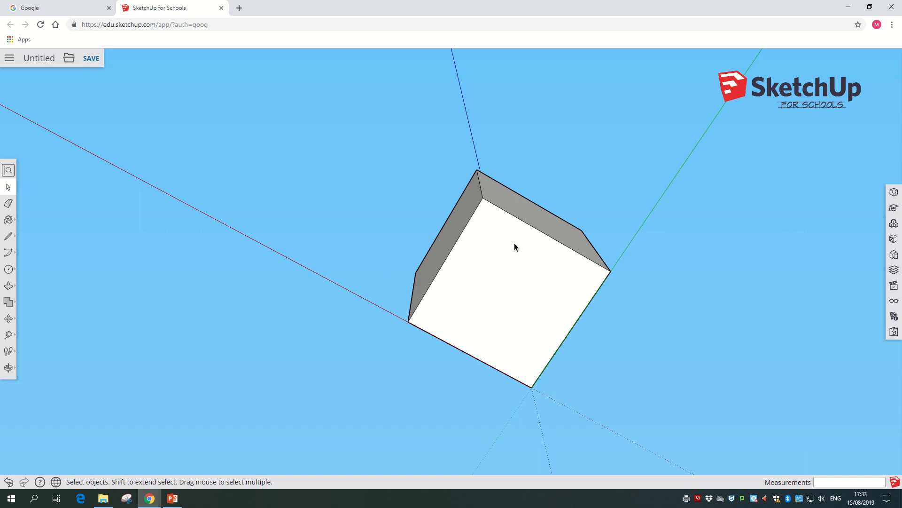
pyautogui.moveTo(525, 301)
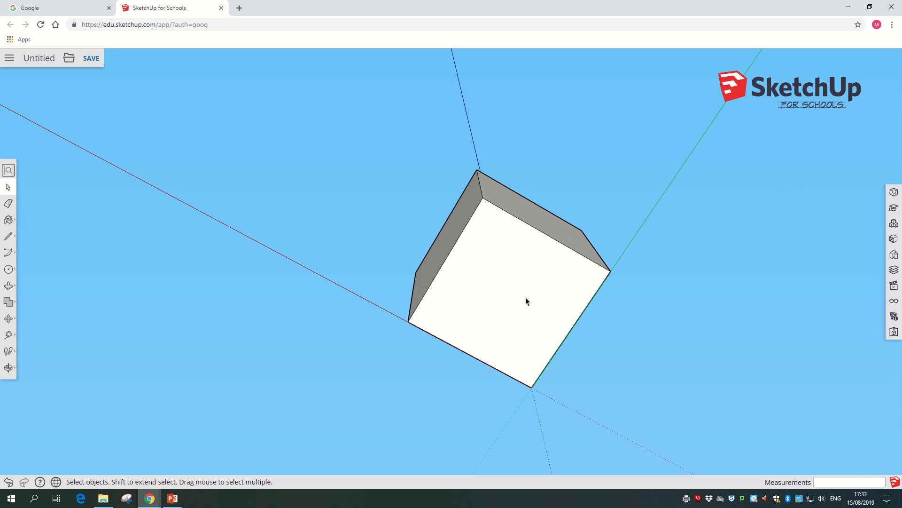
pyautogui.moveTo(8, 290)
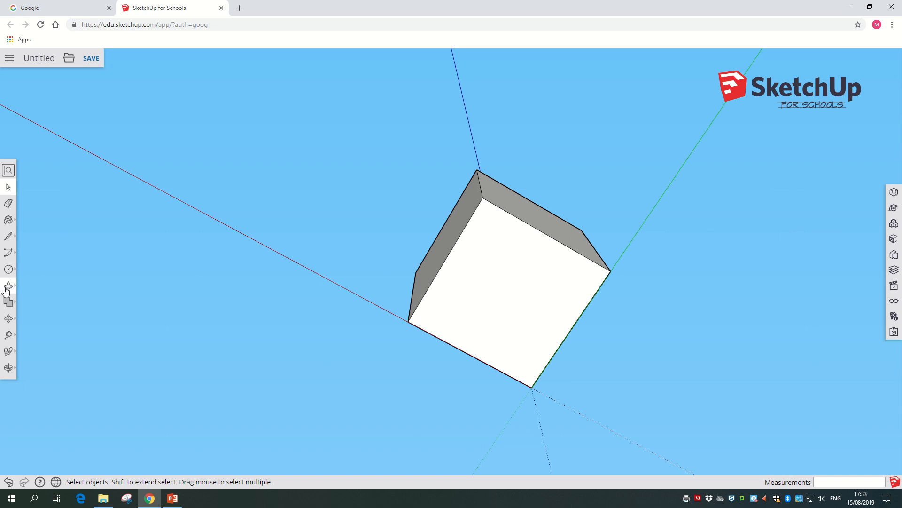
# Offset the brick's bottom face by 1.5 mm to create an inset square outline
pyautogui.click(9, 287)
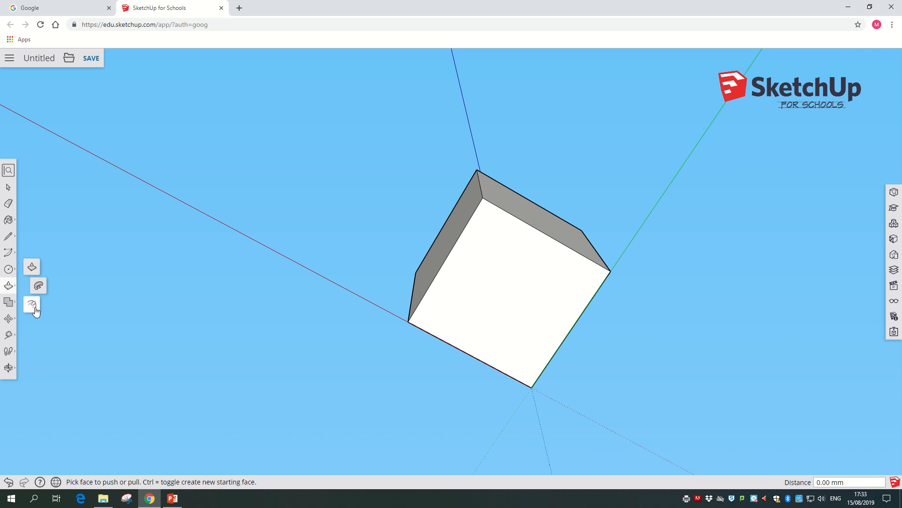
pyautogui.moveTo(32, 305)
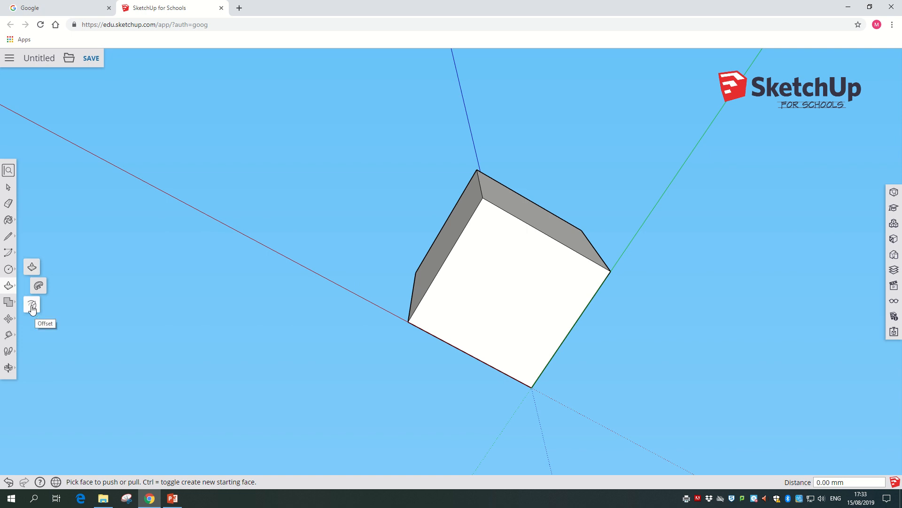
pyautogui.click(32, 304)
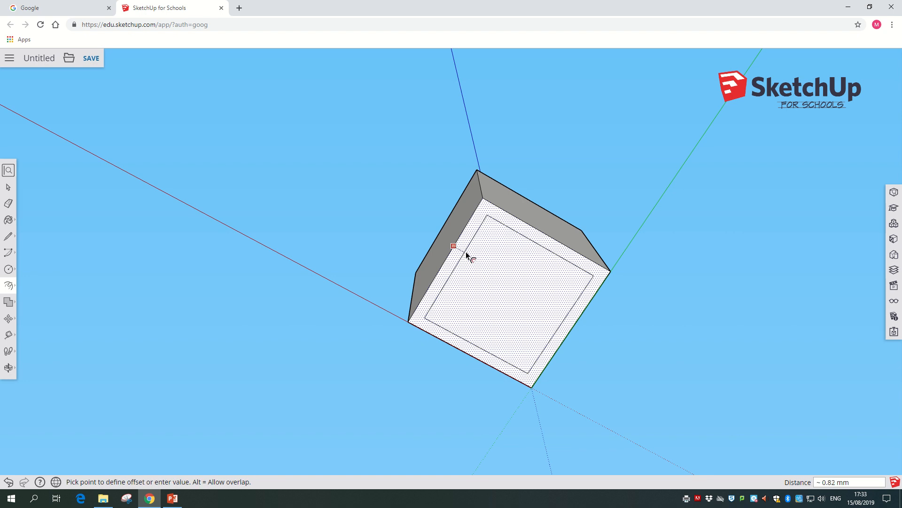
pyautogui.moveTo(473, 261)
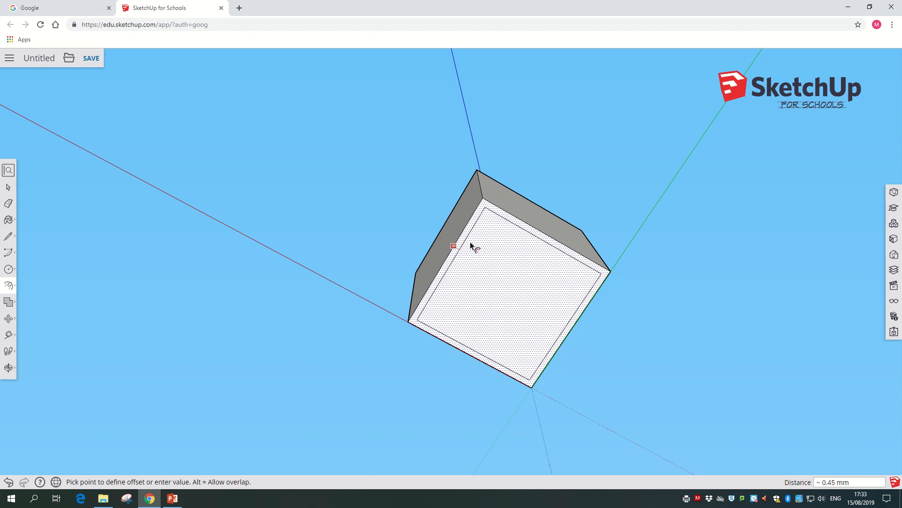
pyautogui.moveTo(478, 254)
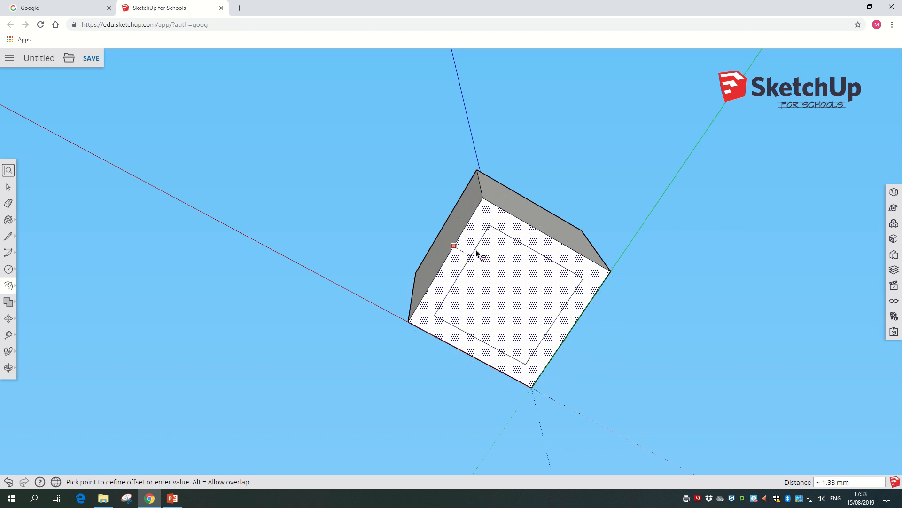
pyautogui.write('1.5')
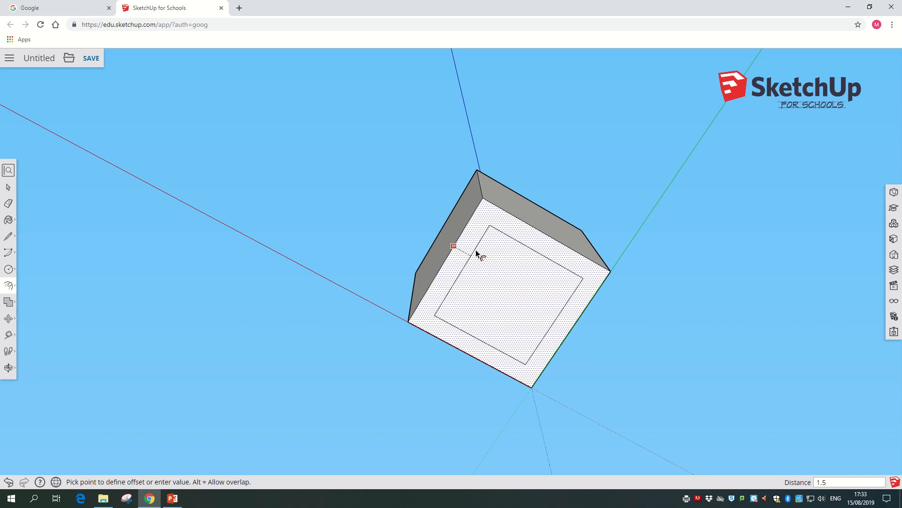
pyautogui.click(480, 254)
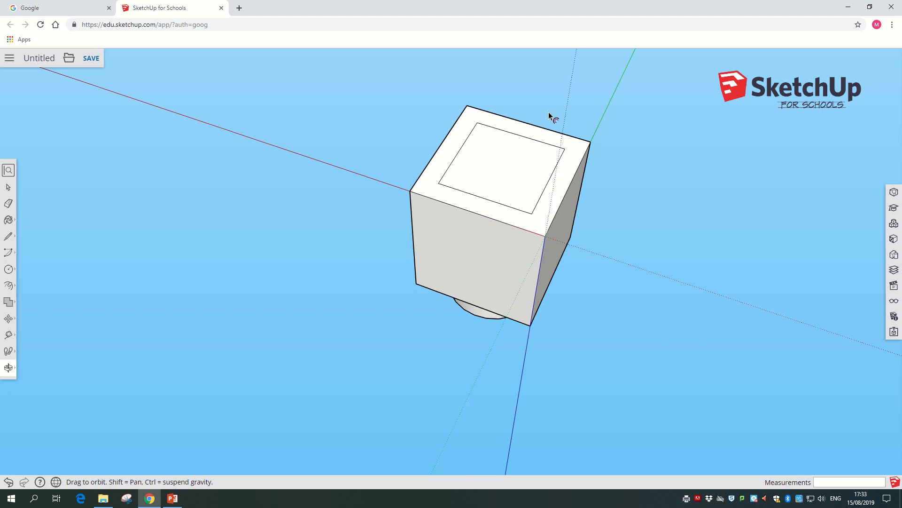
# Push/Pull the inset square 7 mm inward to hollow out the brick's underside
pyautogui.click(9, 286)
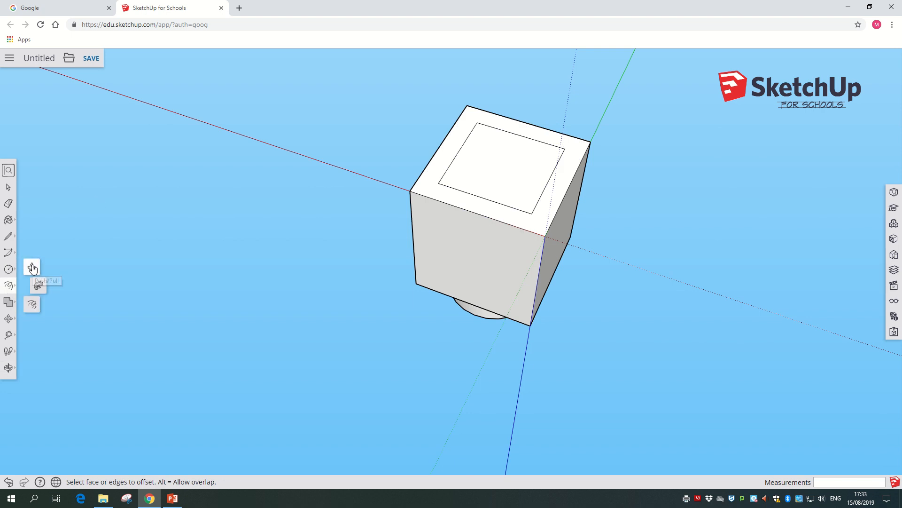
pyautogui.click(31, 267)
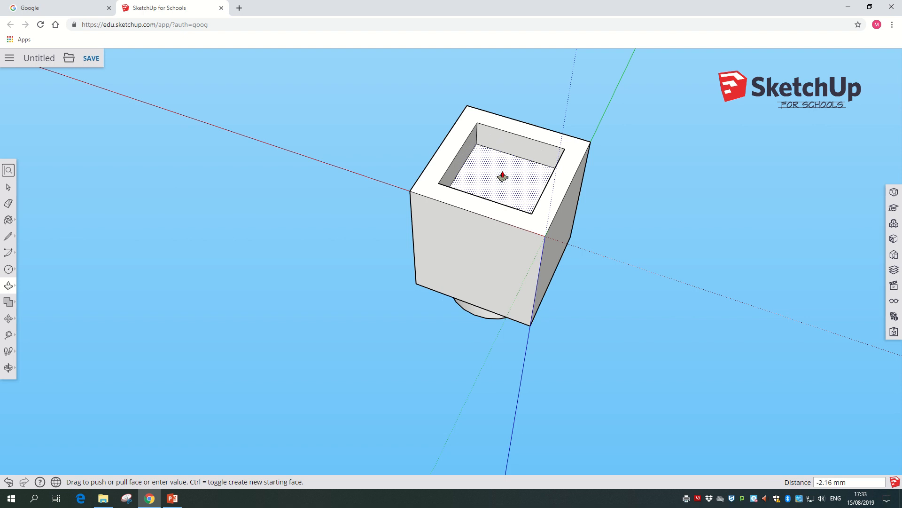
pyautogui.write('7')
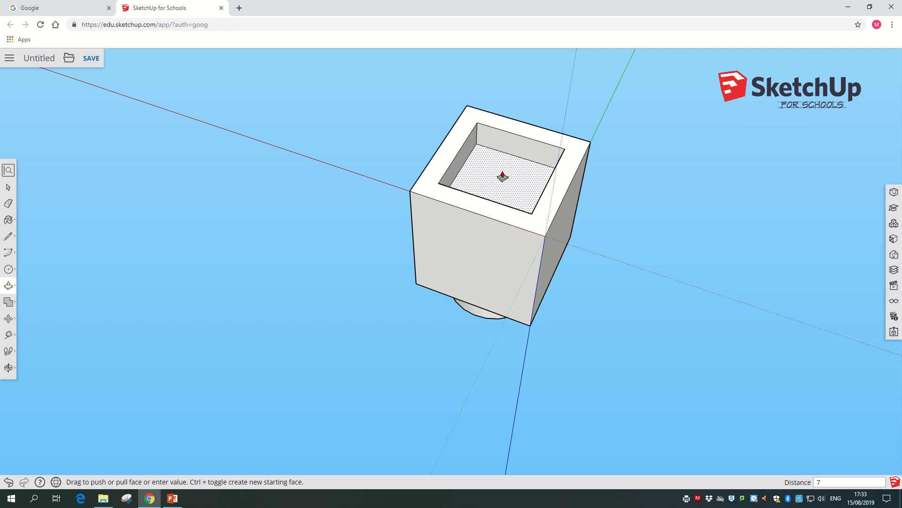